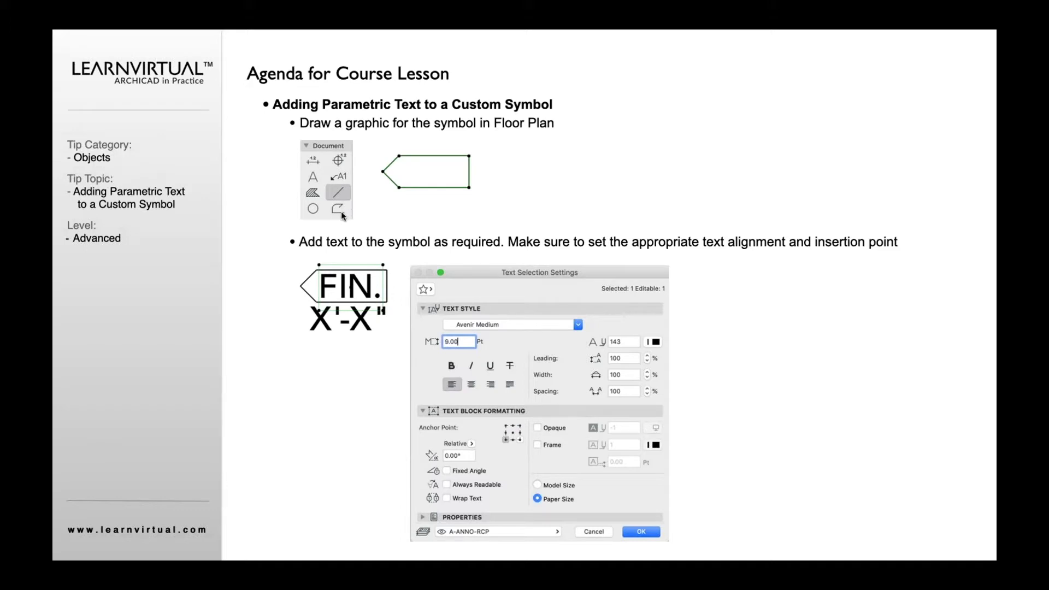
mouse_move(501, 162)
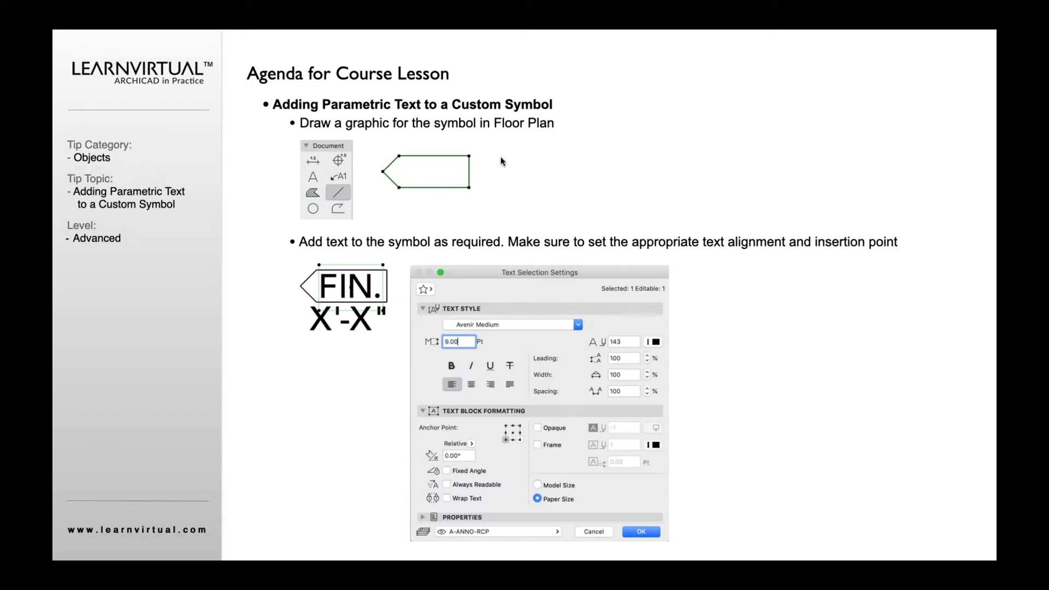
mouse_move(378, 183)
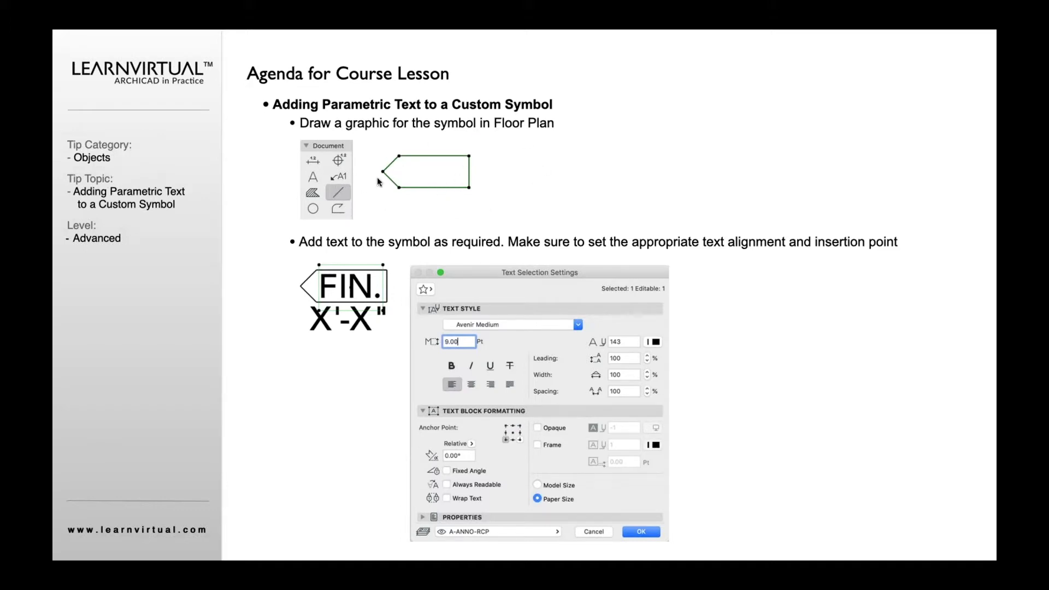
mouse_move(488, 183)
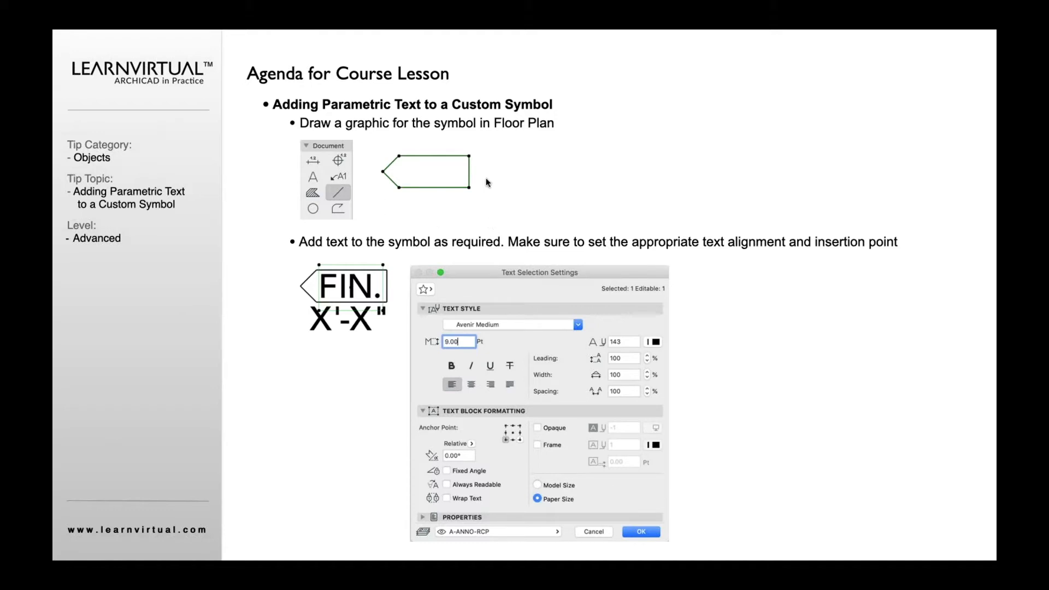
mouse_move(362, 400)
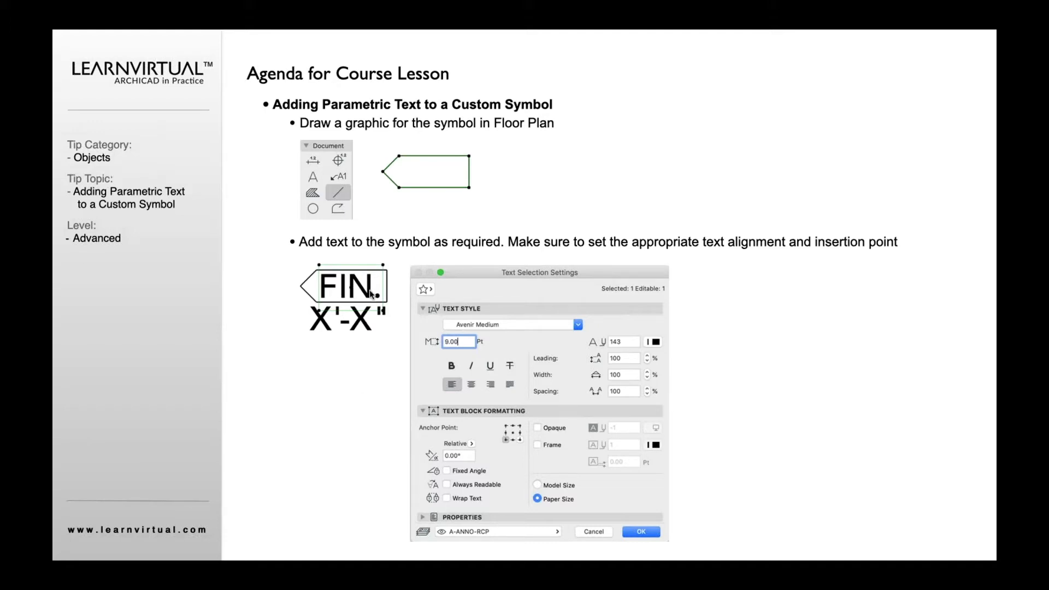
mouse_move(311, 298)
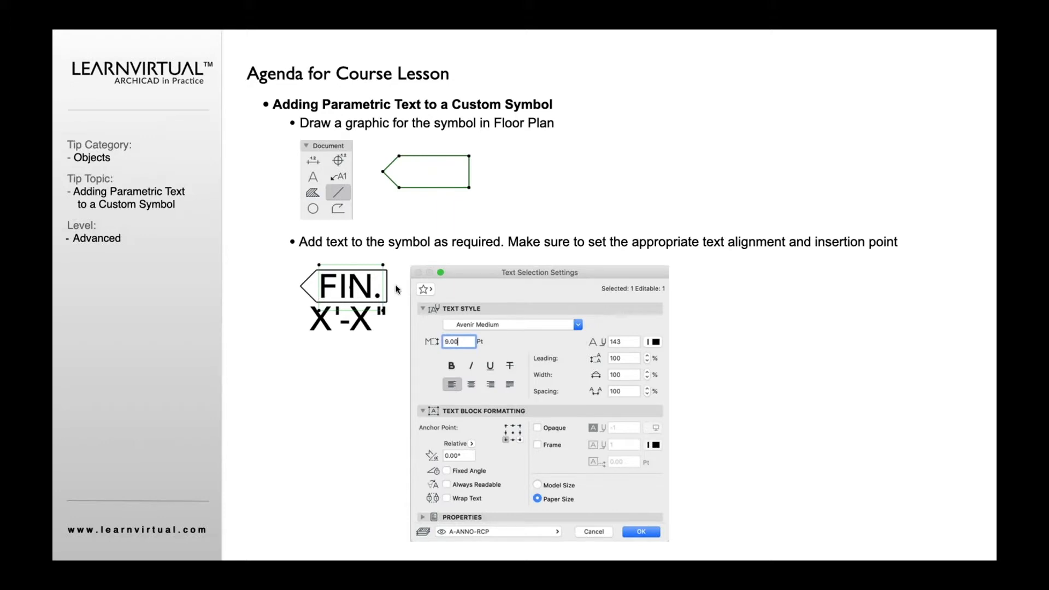
mouse_move(320, 313)
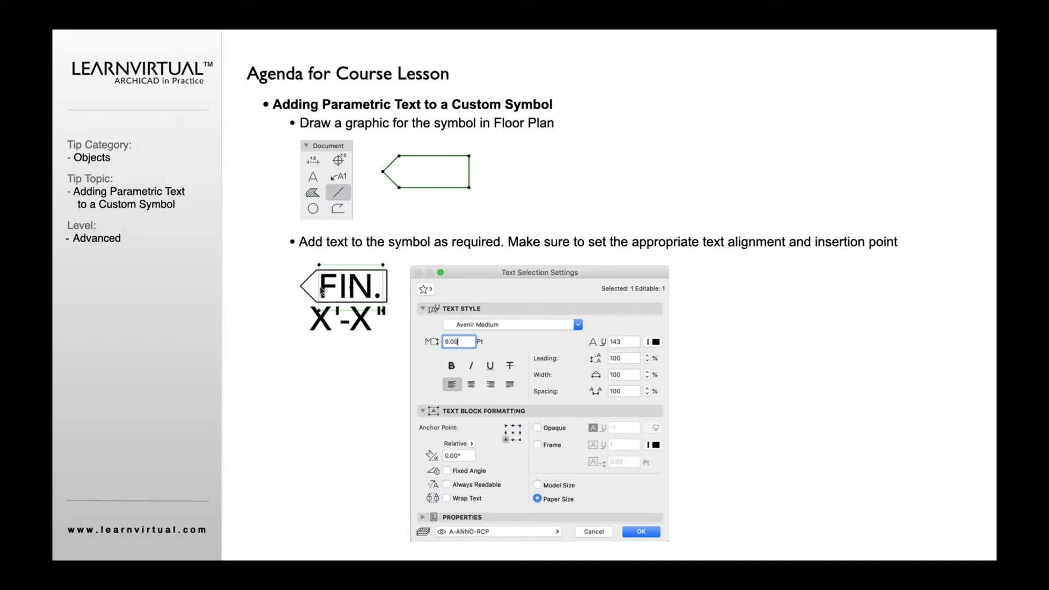
mouse_move(554, 269)
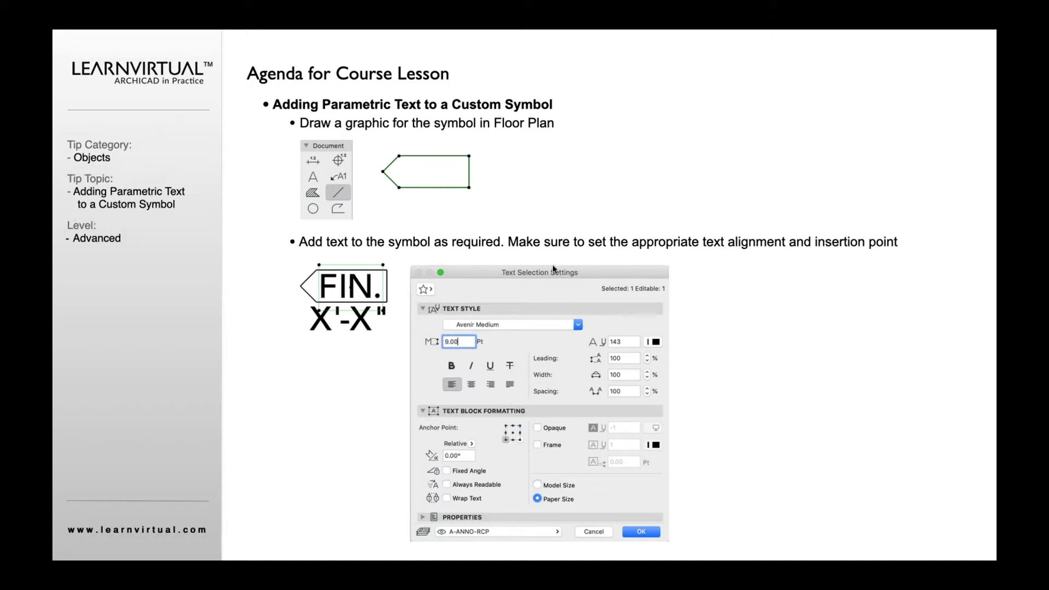
mouse_move(564, 467)
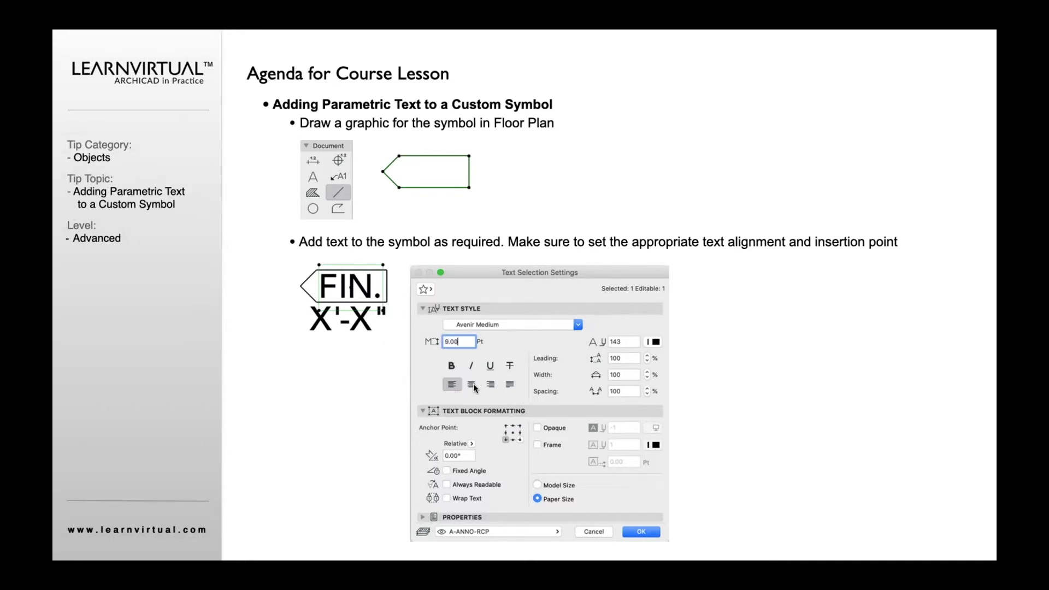
- Advance to the slide about saving the FIN. tag as the object 'My Finish Tag'
click(451, 384)
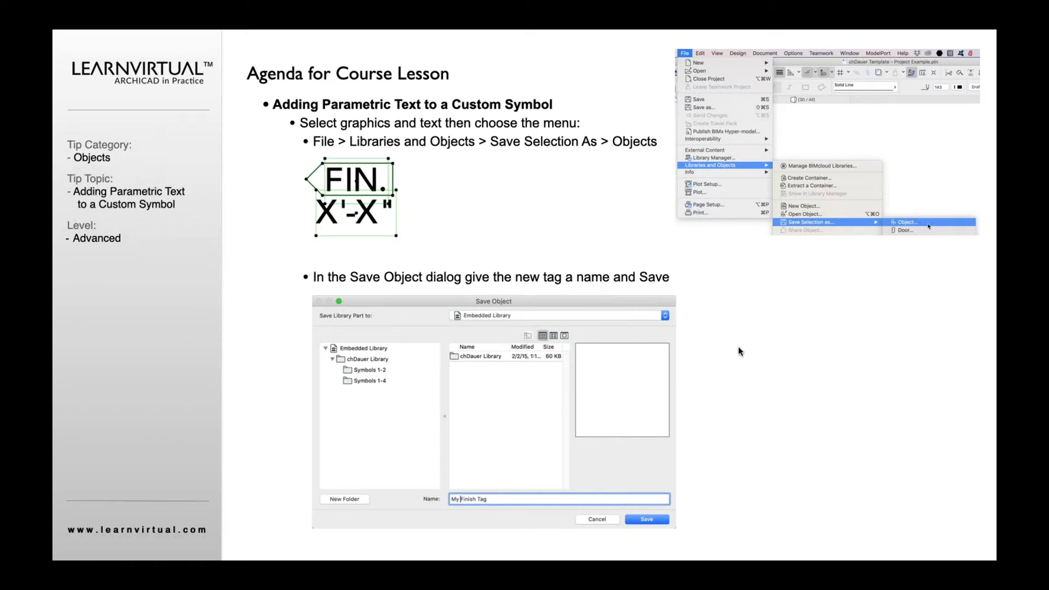
mouse_move(541, 222)
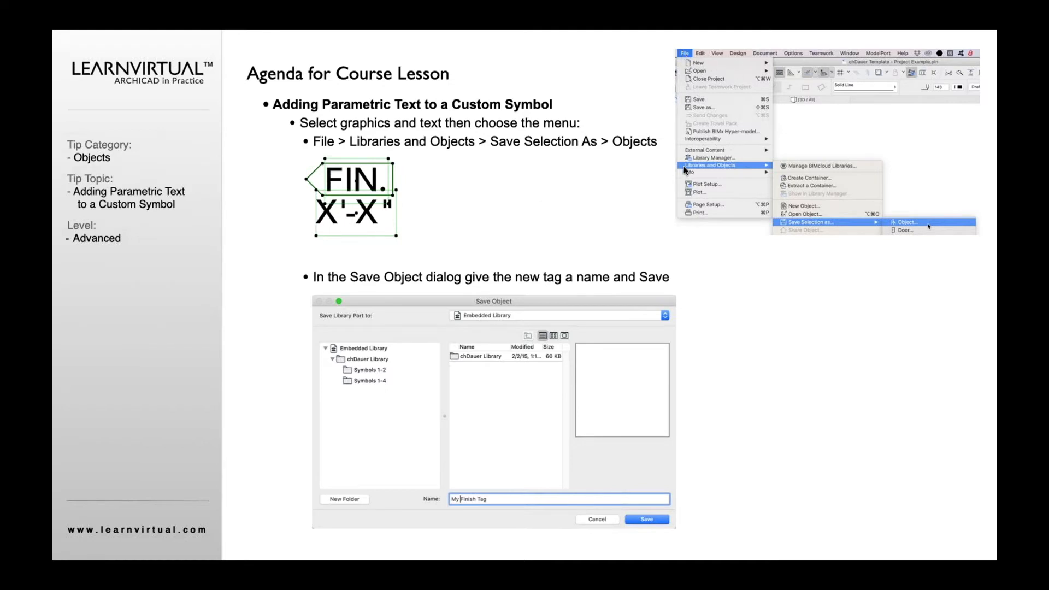
mouse_move(931, 229)
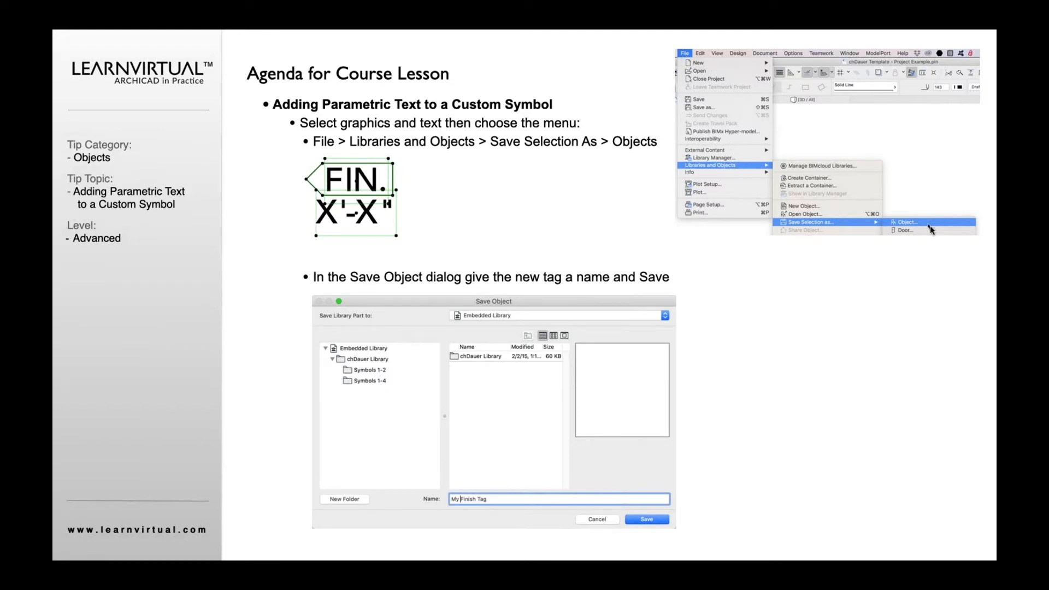
mouse_move(359, 259)
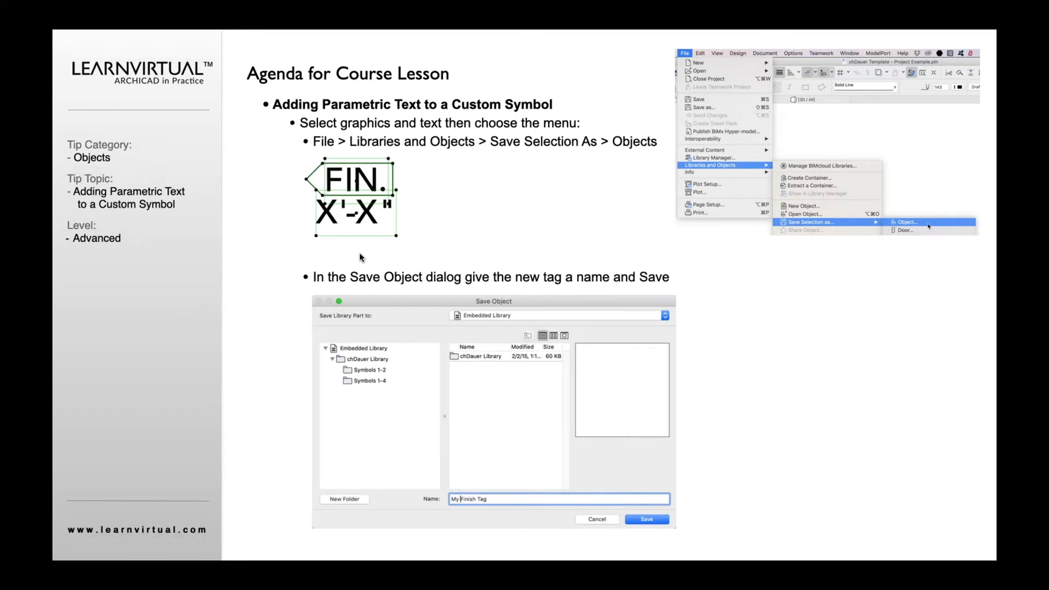
mouse_move(372, 429)
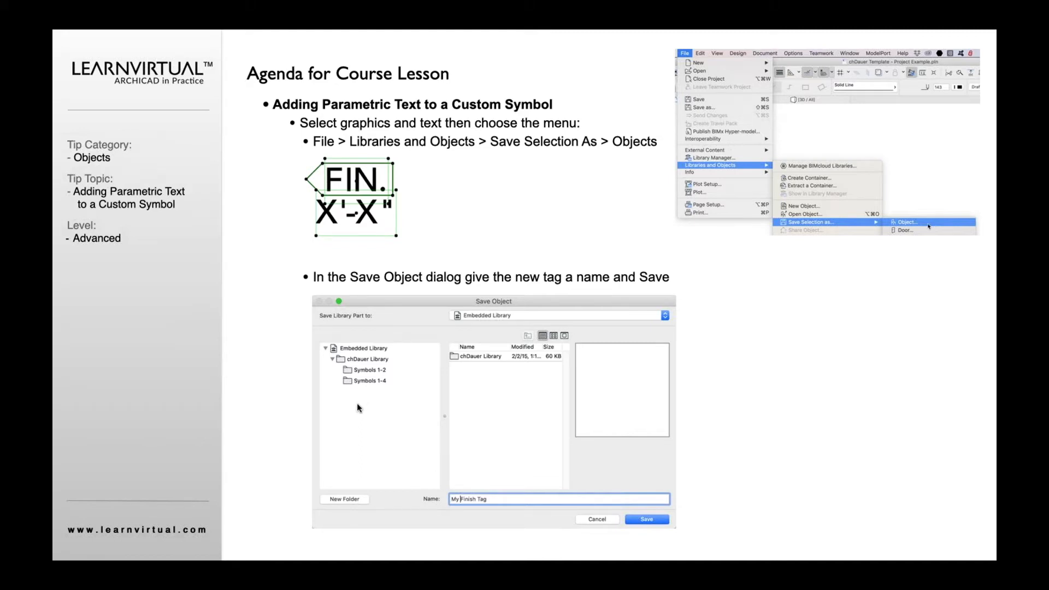
mouse_move(354, 408)
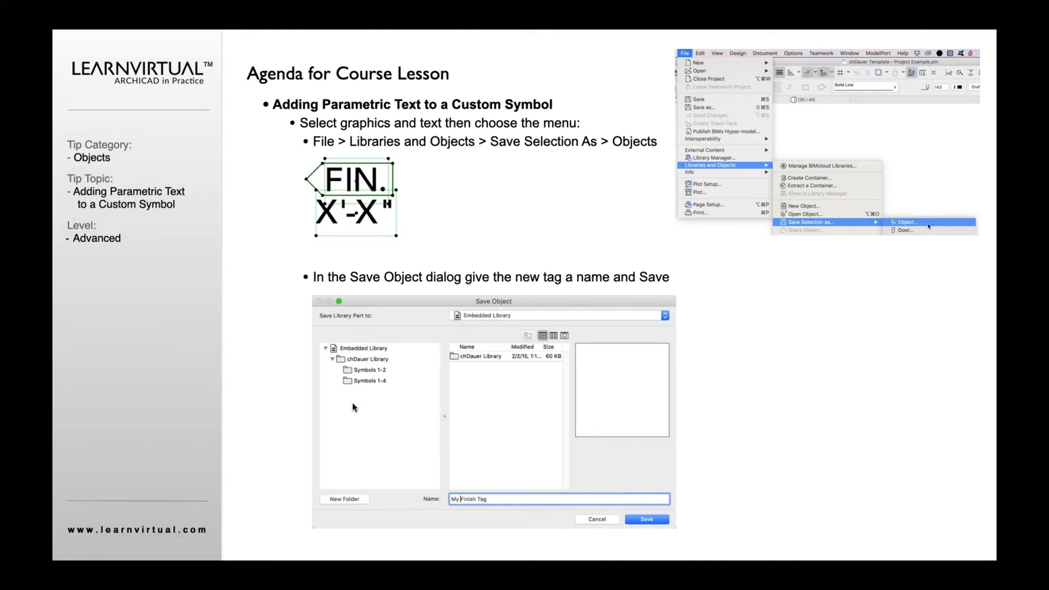
mouse_move(732, 376)
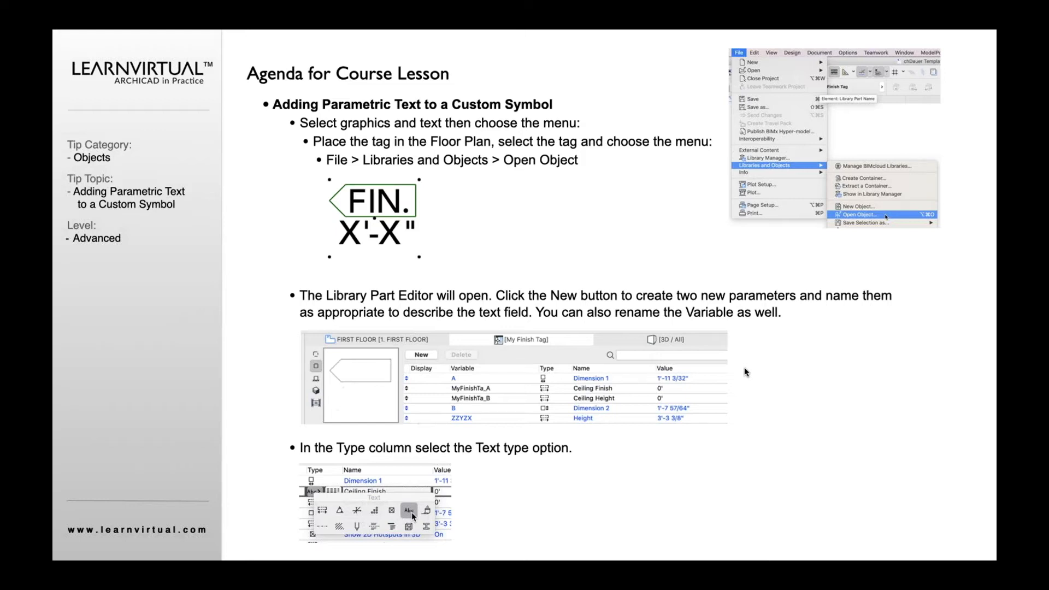
mouse_move(384, 261)
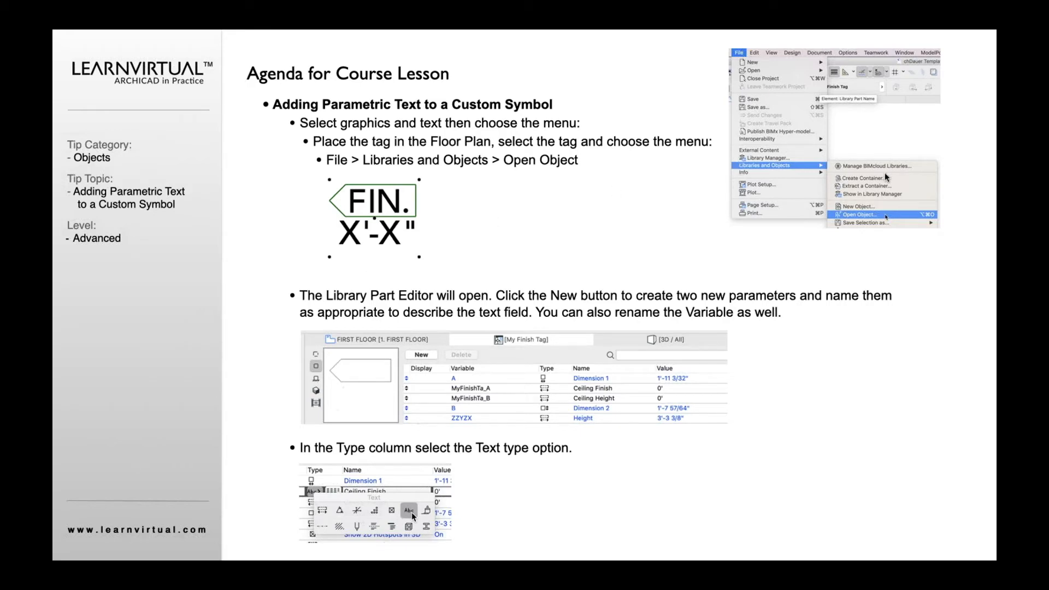
mouse_move(894, 222)
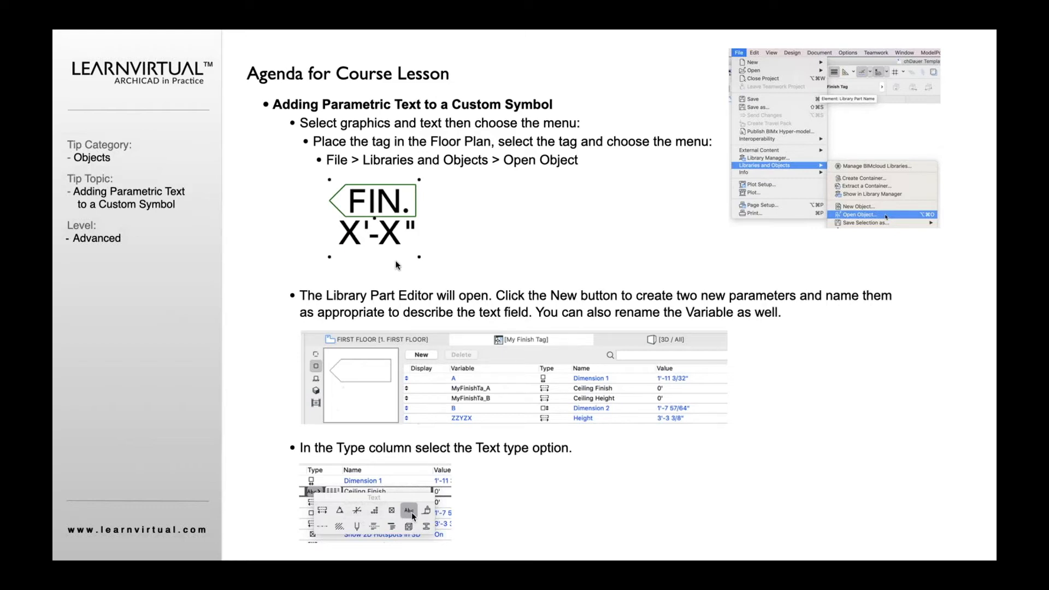
mouse_move(353, 325)
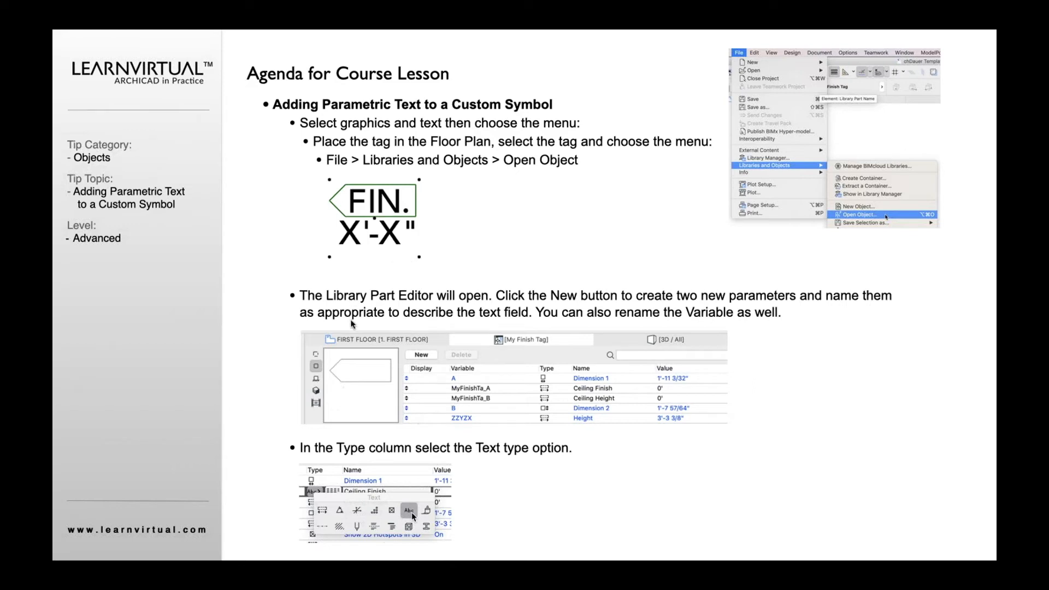
mouse_move(316, 209)
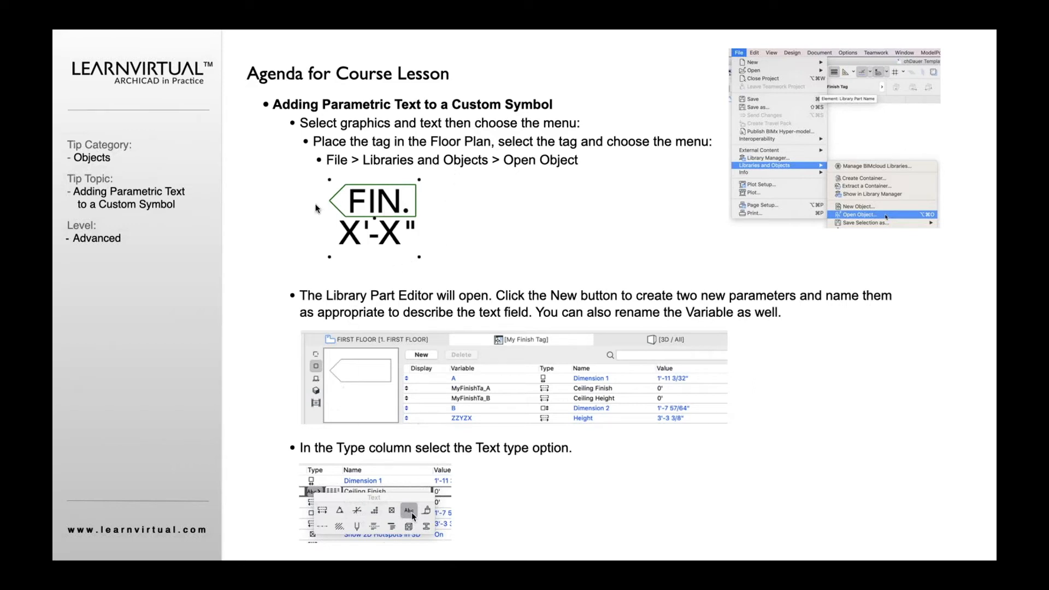
mouse_move(657, 398)
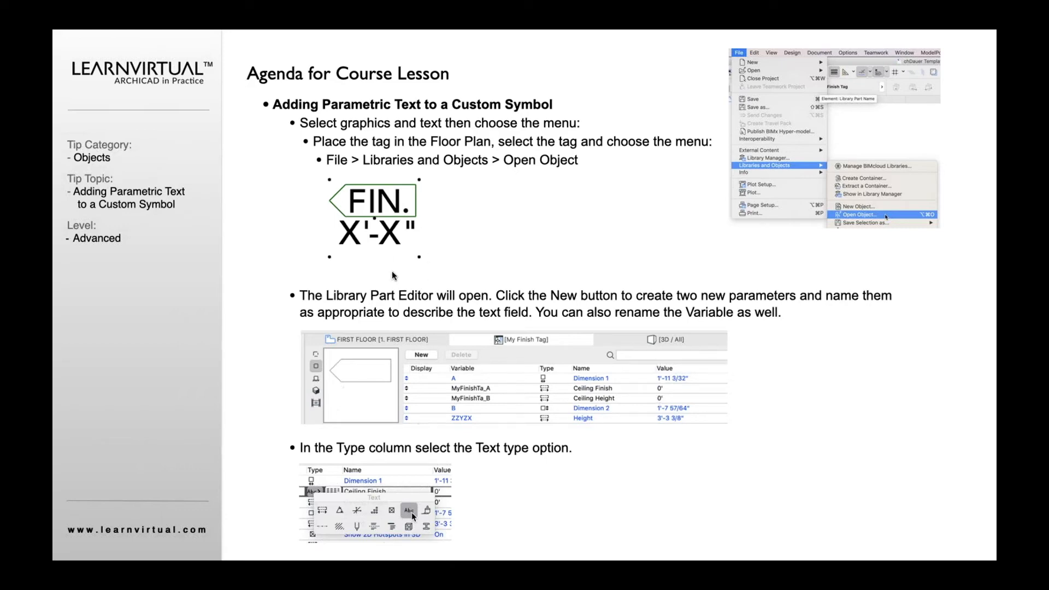
mouse_move(393, 261)
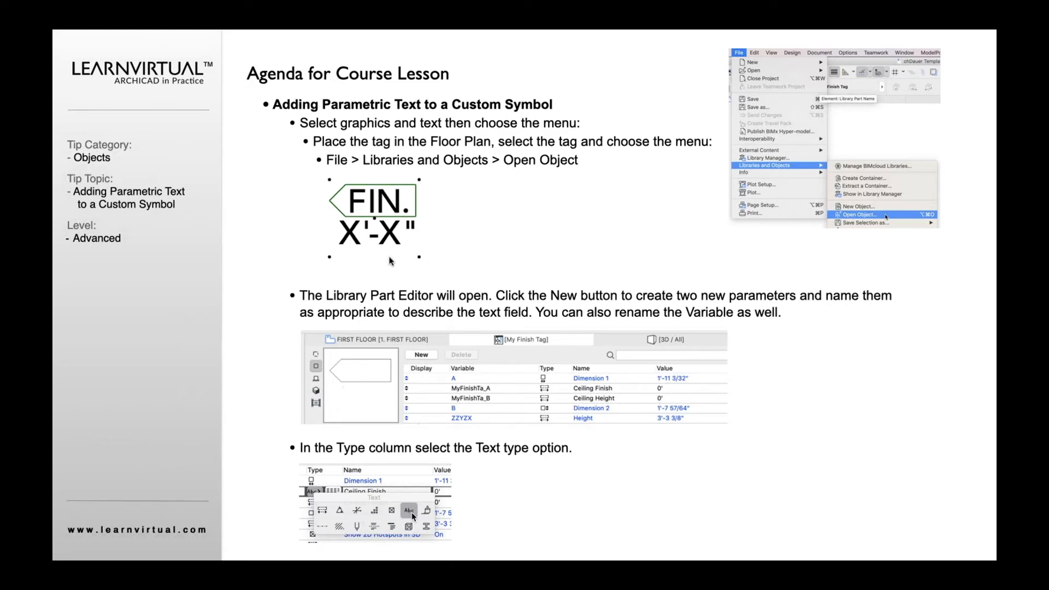
mouse_move(349, 229)
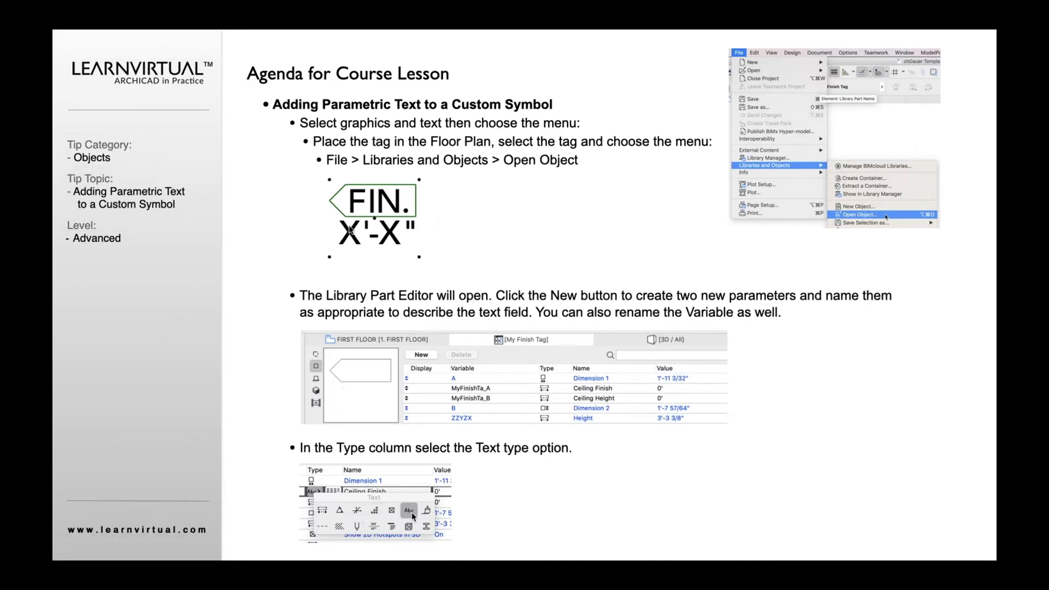
mouse_move(300, 236)
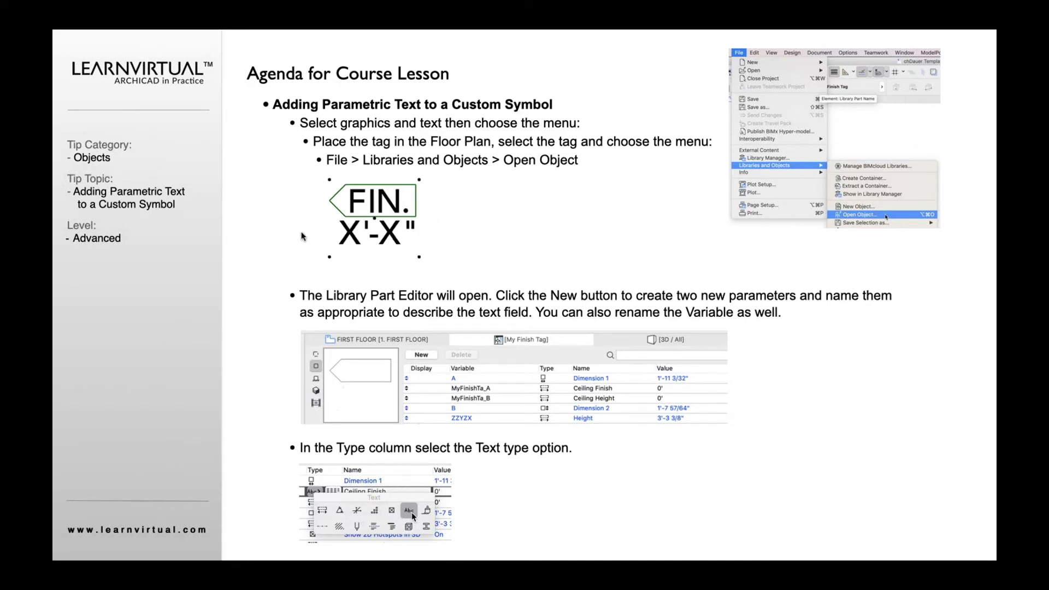
mouse_move(513, 385)
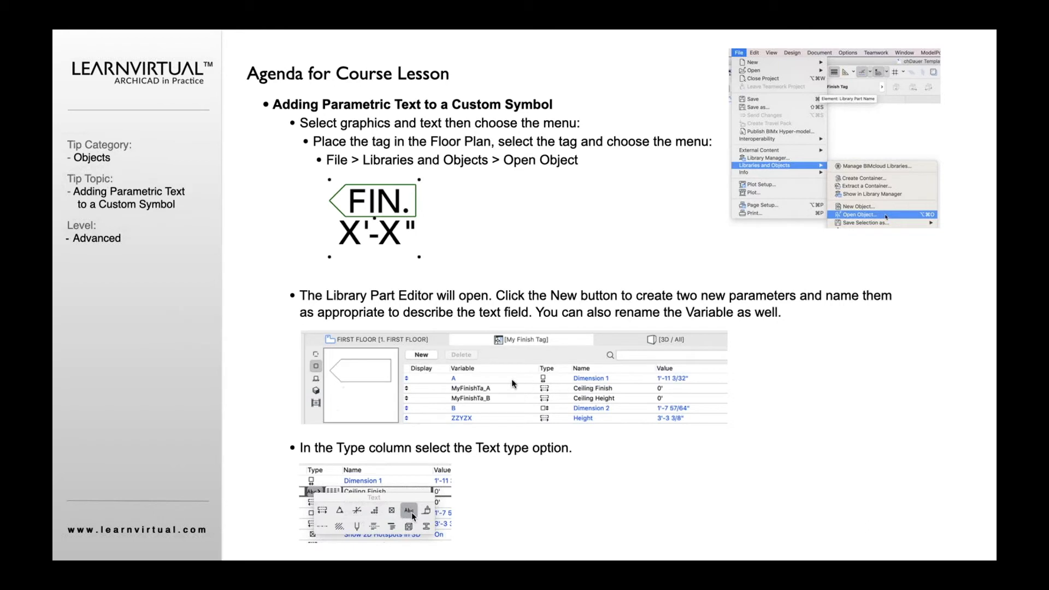
mouse_move(634, 387)
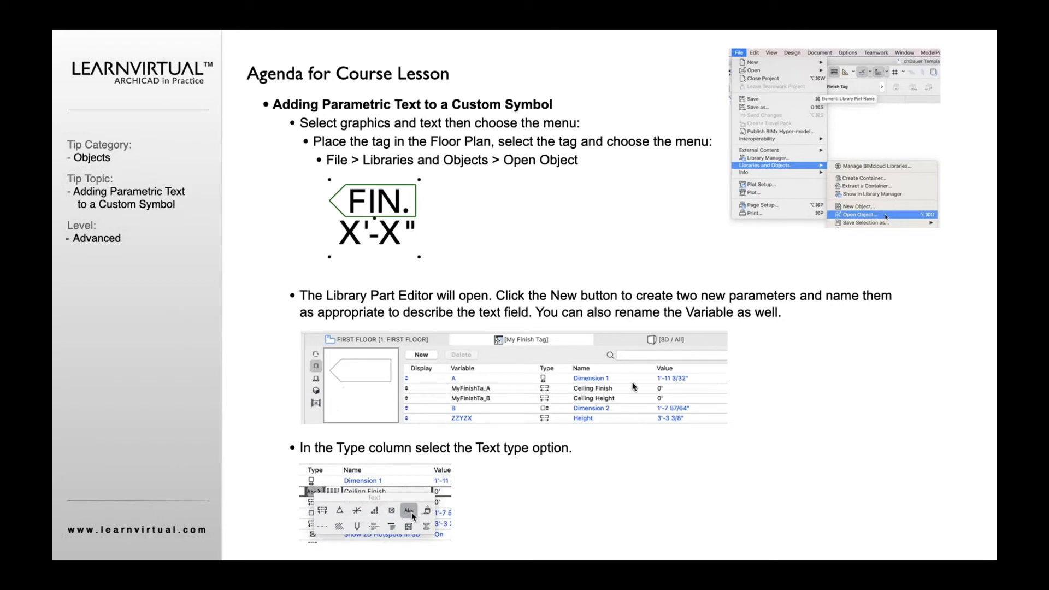
mouse_move(496, 403)
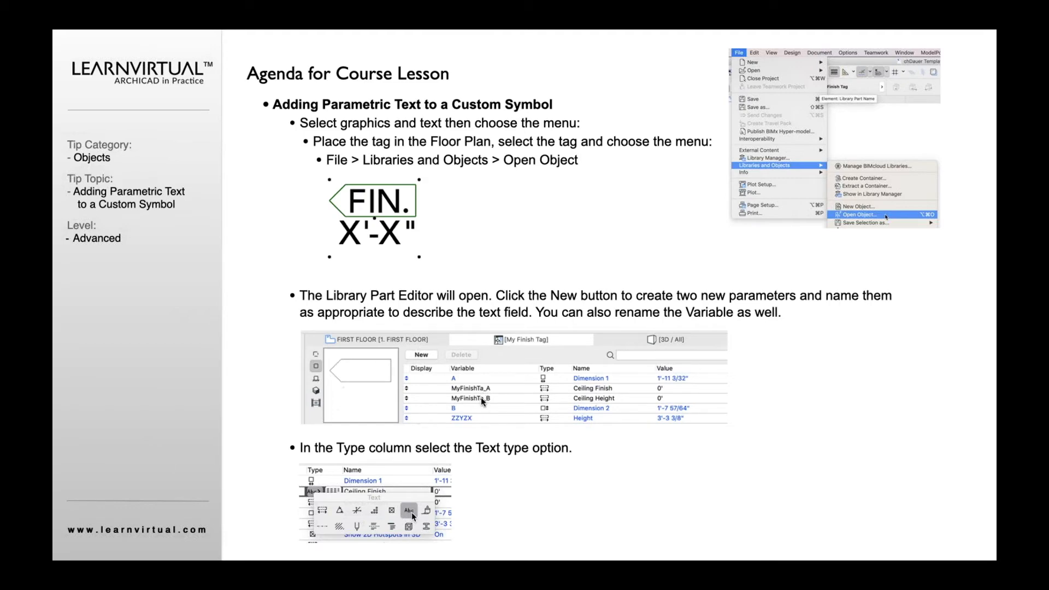
mouse_move(476, 392)
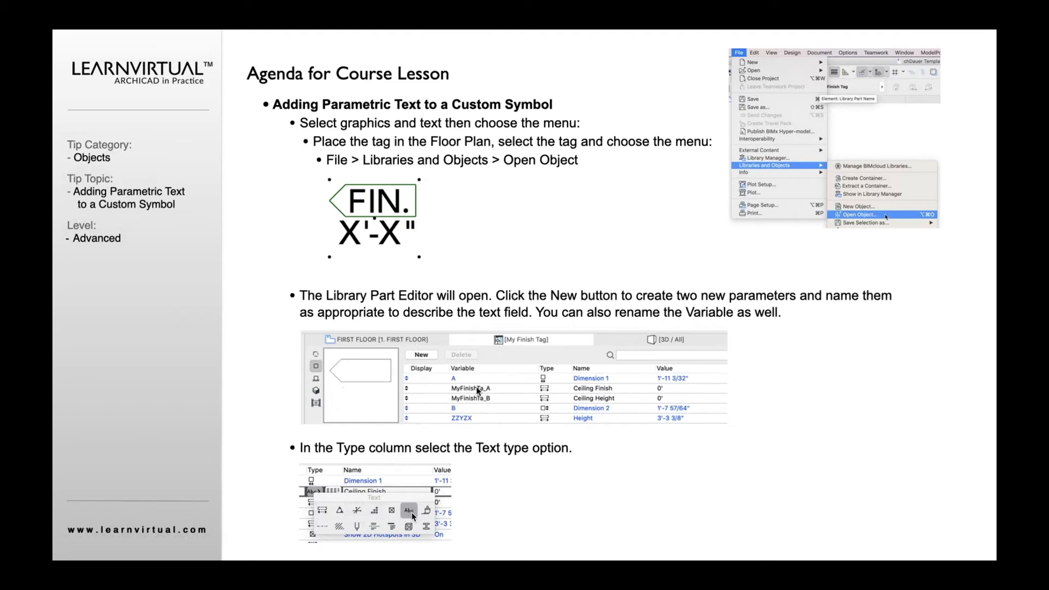
mouse_move(475, 400)
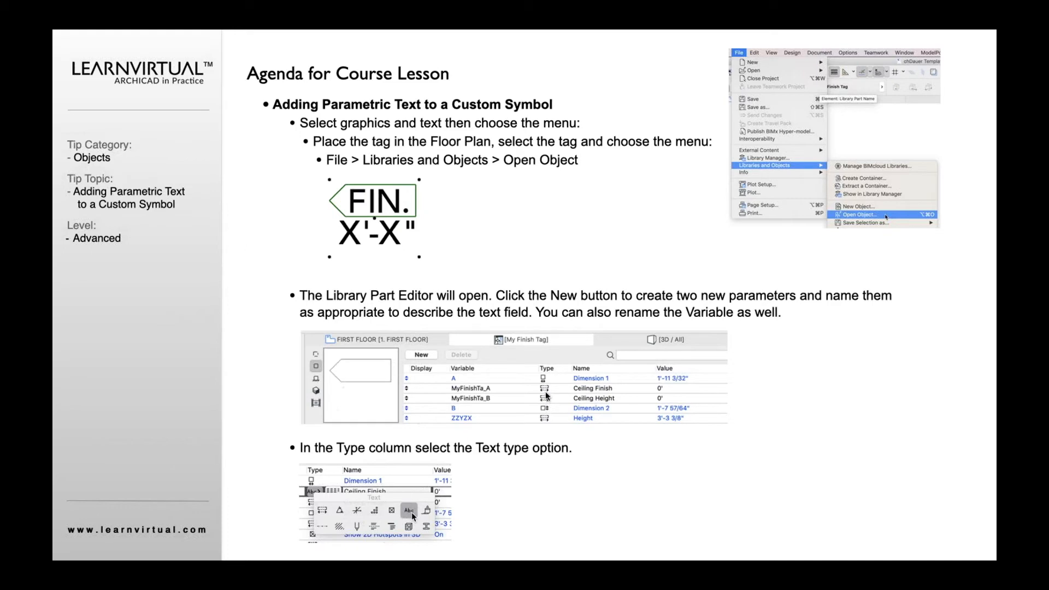
mouse_move(583, 388)
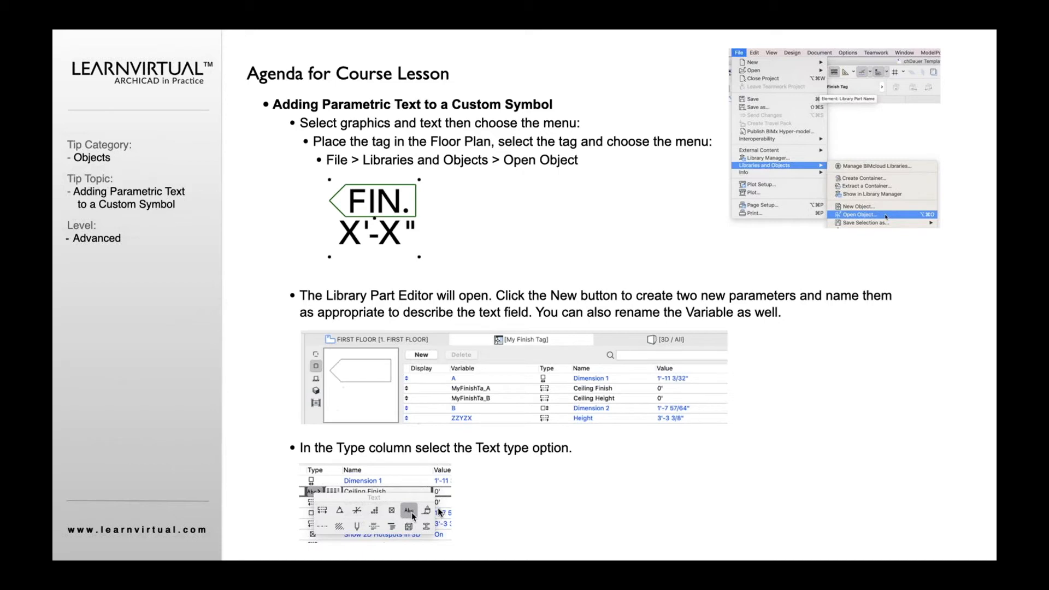
mouse_move(312, 509)
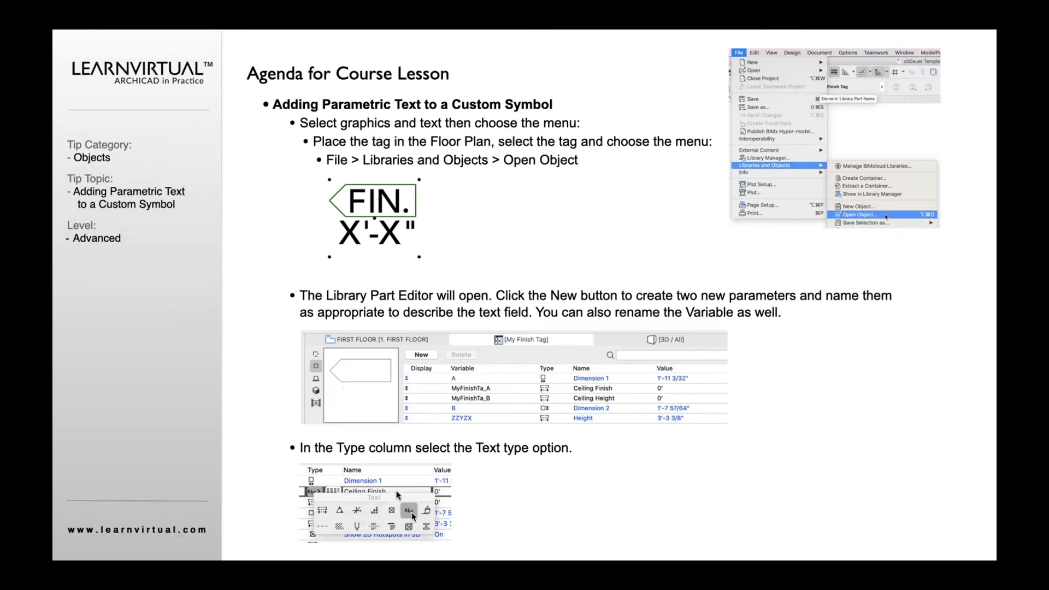
mouse_move(574, 518)
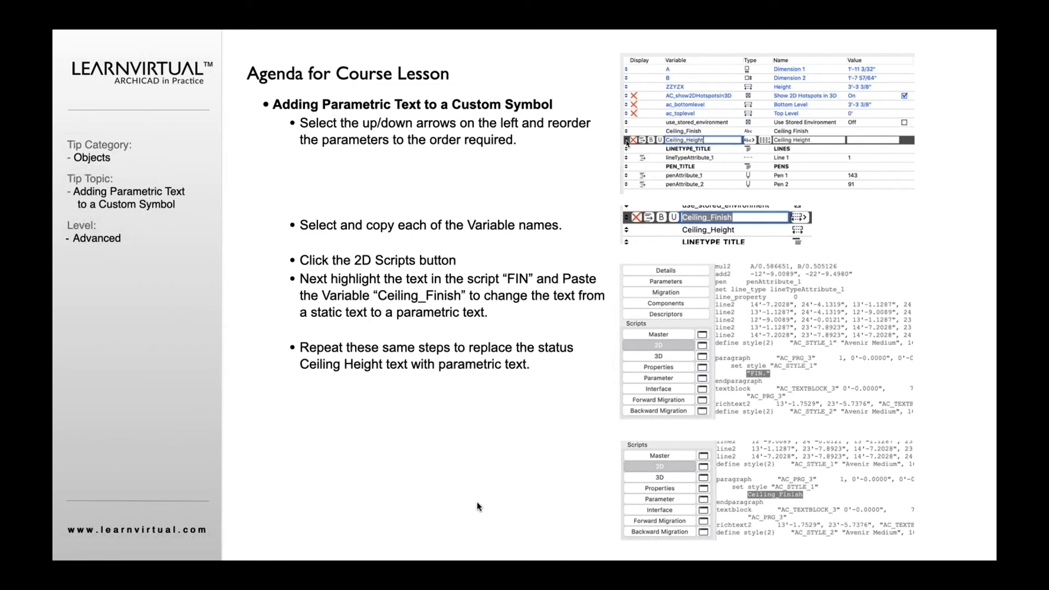
mouse_move(478, 463)
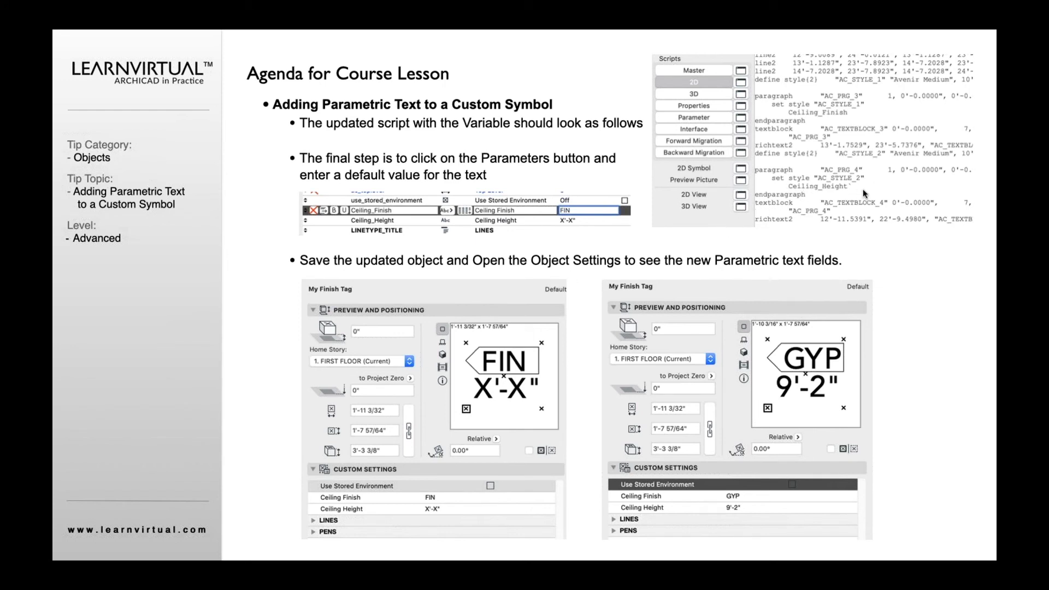
mouse_move(860, 192)
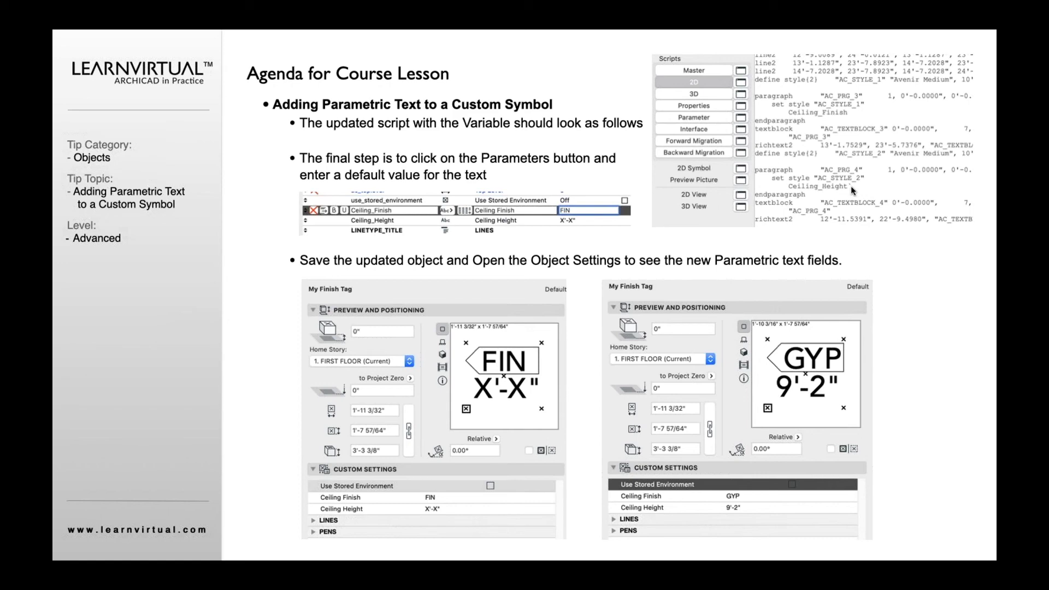
mouse_move(852, 192)
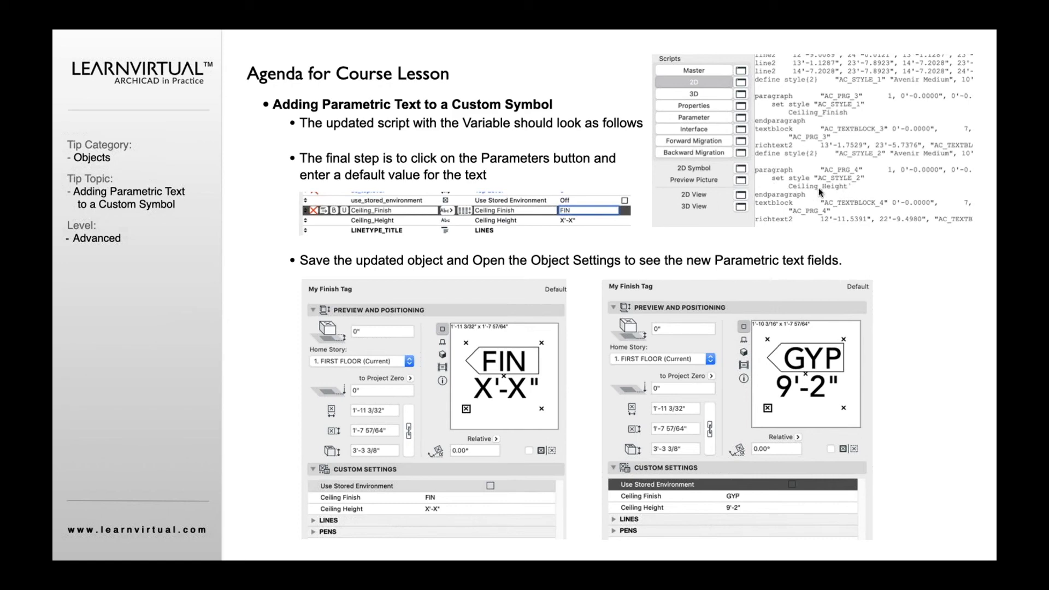
mouse_move(817, 193)
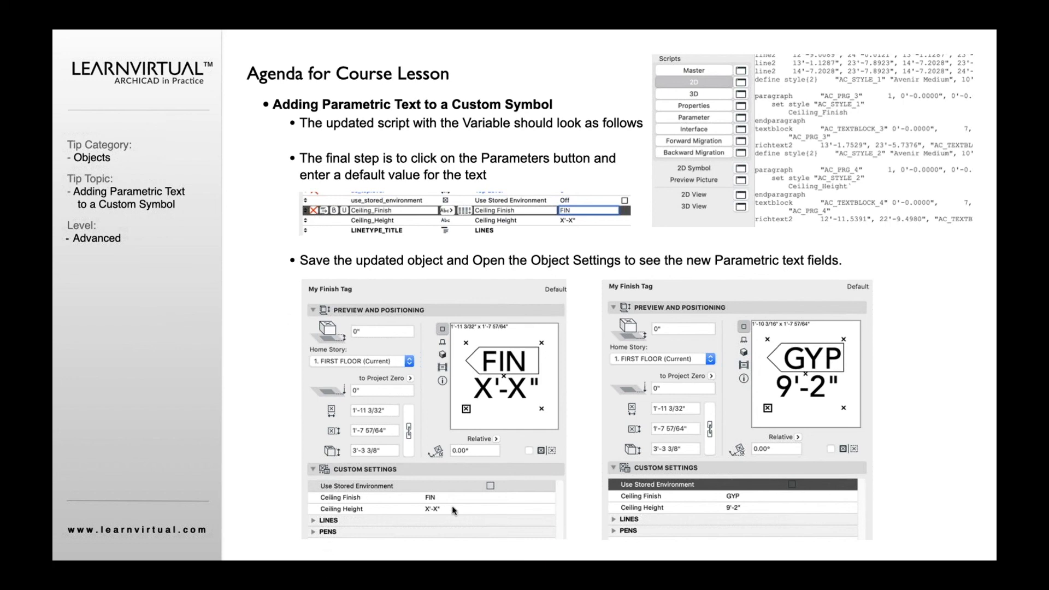
mouse_move(312, 510)
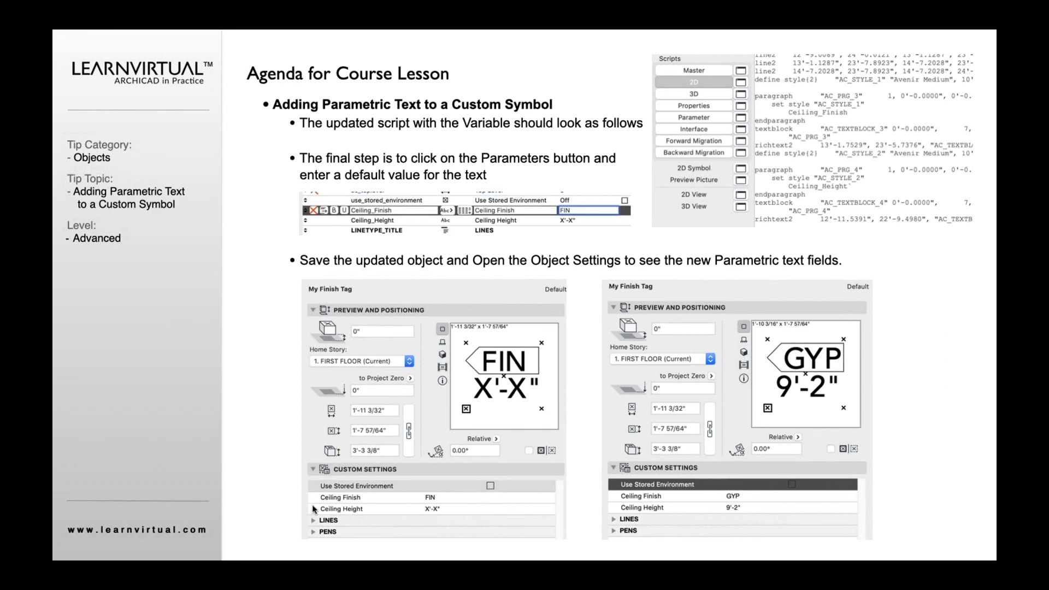
mouse_move(433, 500)
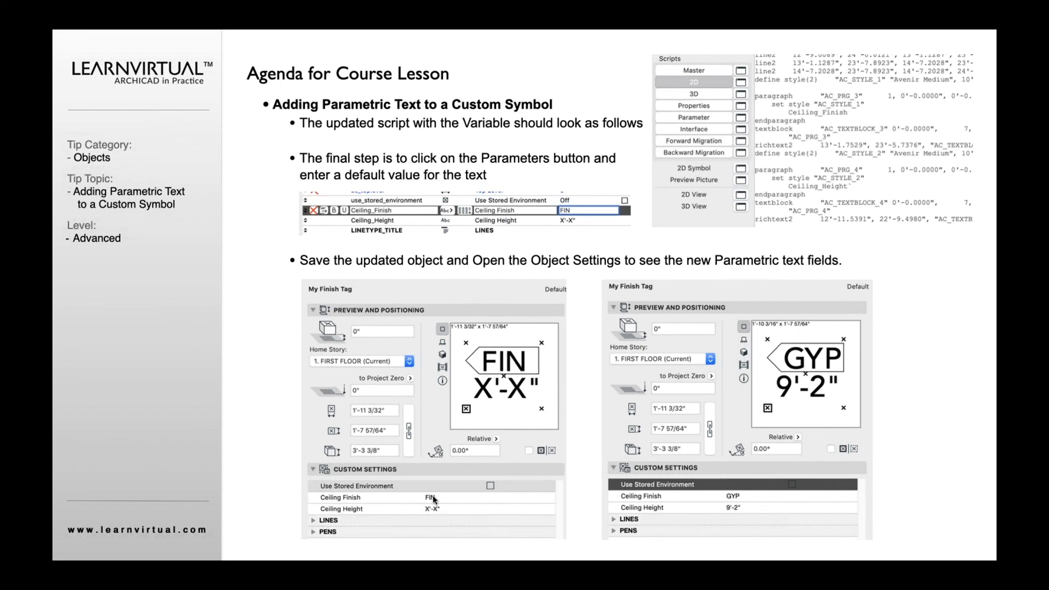